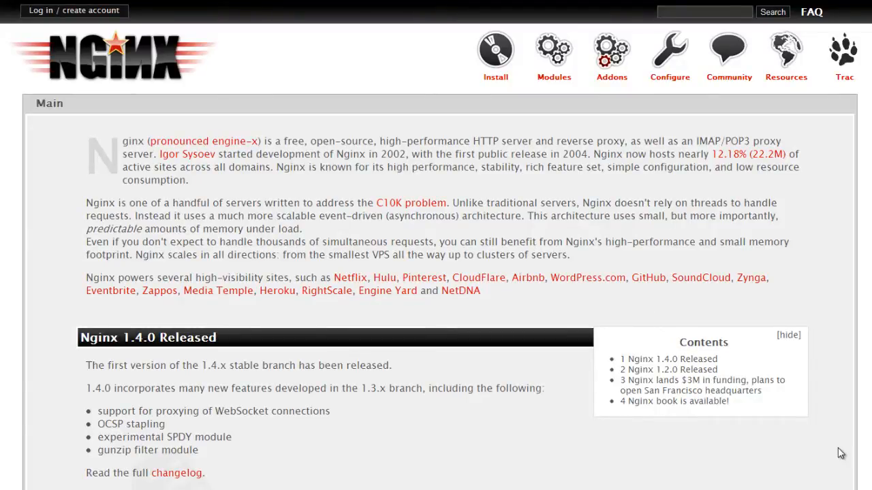
{"action": "mouse_move", "coordinate": [839, 457]}
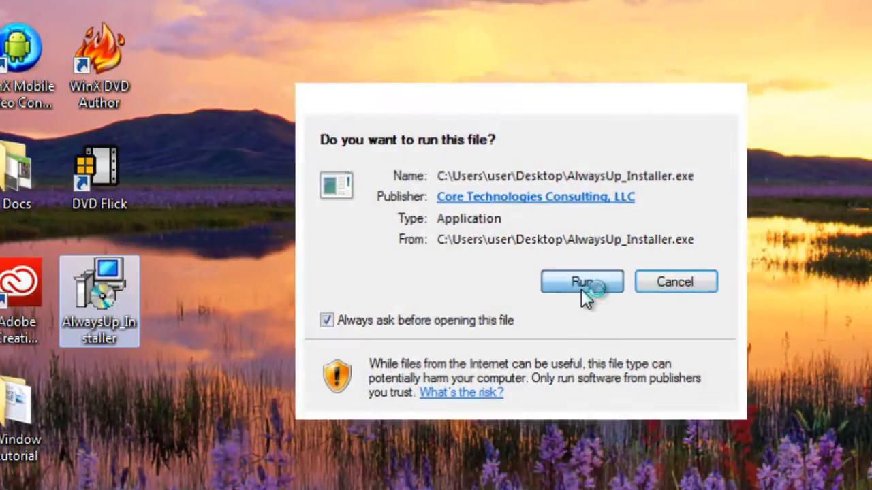
- Run the AlwaysUp installer and advance past the setup wizard's welcome page
{"action": "left_click", "coordinate": [582, 282]}
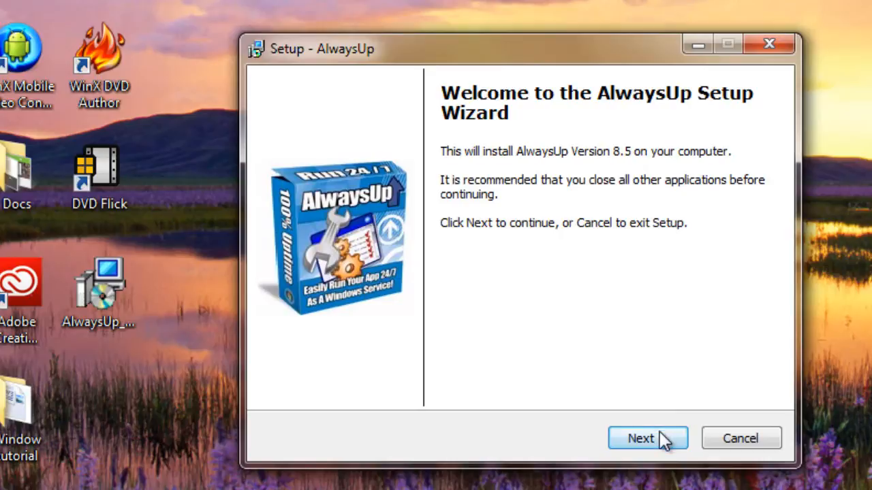
{"action": "left_click", "coordinate": [640, 439]}
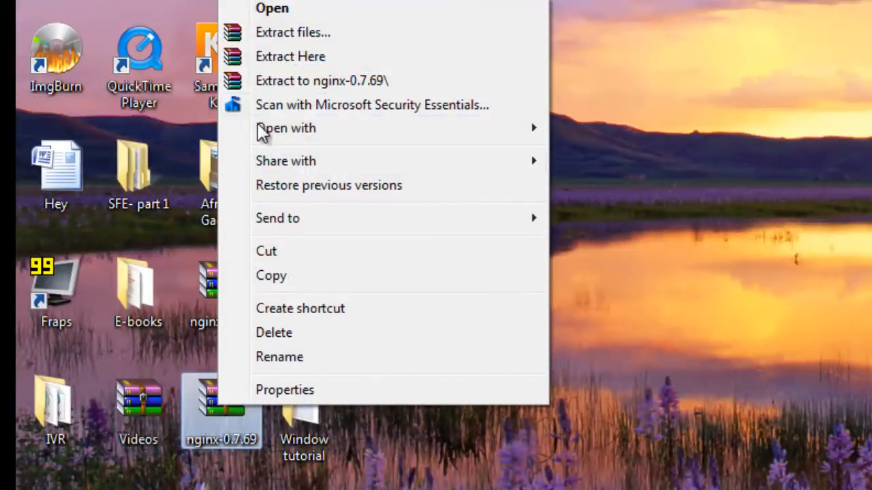
- Extract the nginx-0.7.69 archive with WinRAR into C:\nginx
{"action": "left_click", "coordinate": [293, 32]}
{"action": "type", "text": "C:\\nginx"}
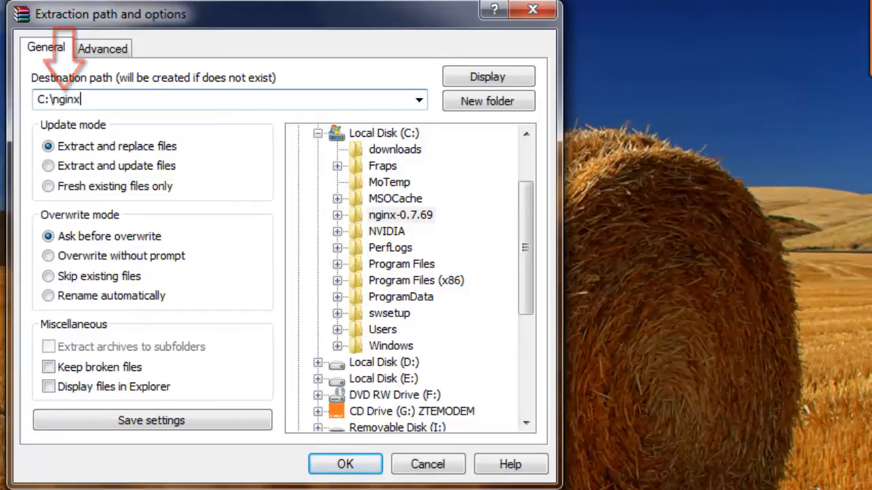
{"action": "left_click", "coordinate": [344, 463]}
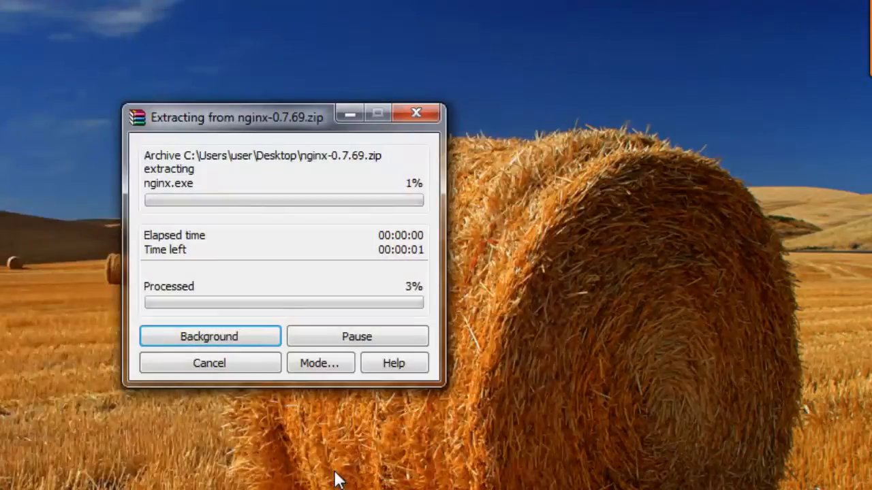
- Add a new AlwaysUp application pointing at C:\nginx\nginx.exe
{"action": "left_click", "coordinate": [98, 33]}
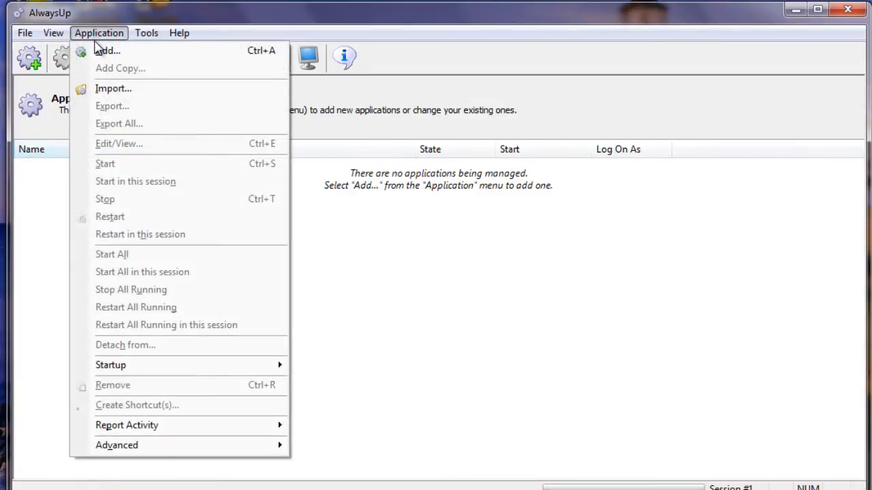
{"action": "mouse_move", "coordinate": [106, 50]}
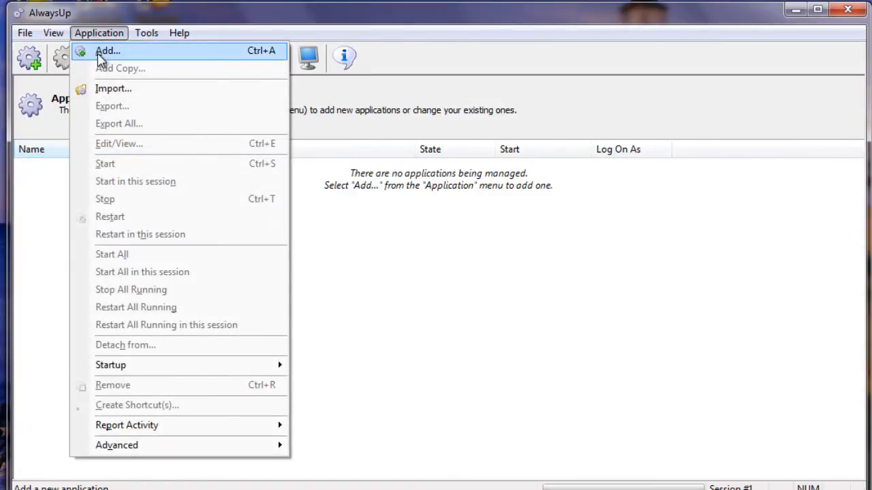
{"action": "left_click", "coordinate": [107, 51]}
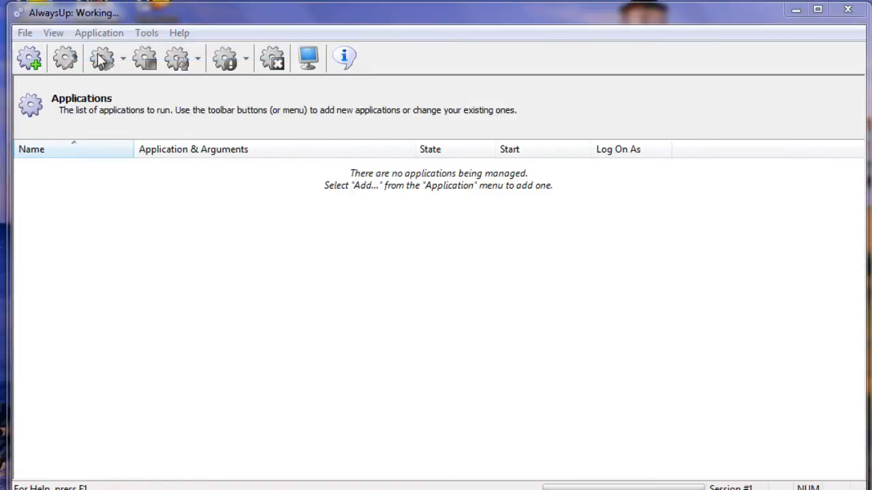
{"action": "left_click", "coordinate": [29, 57]}
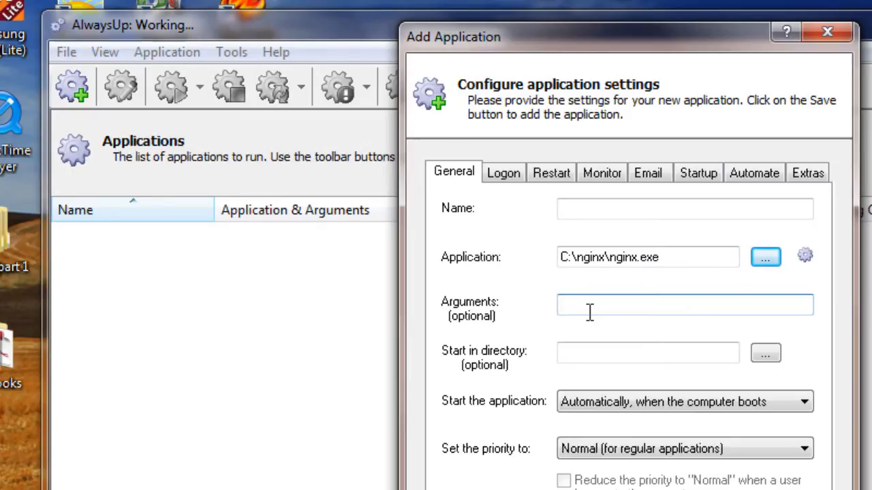
- Enter arguments -p C:\nginx and name the entry Nginx
{"action": "type", "text": "-p C:\\nginx"}
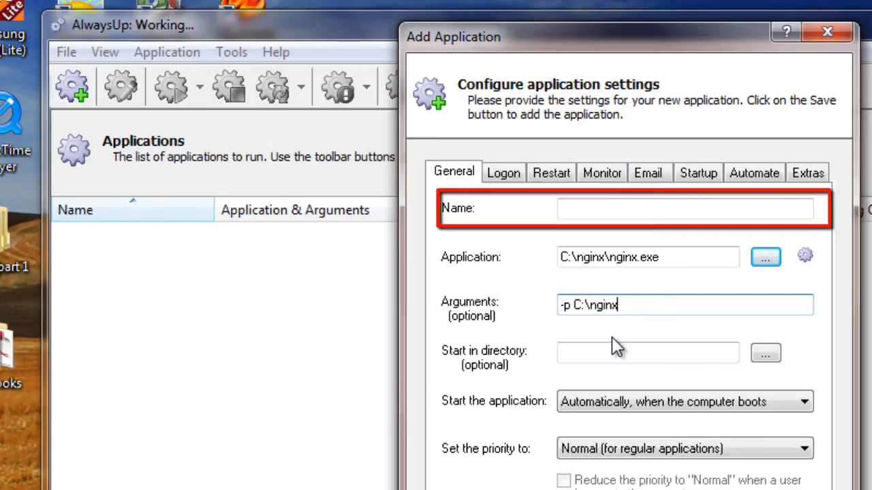
{"action": "type", "text": "N"}
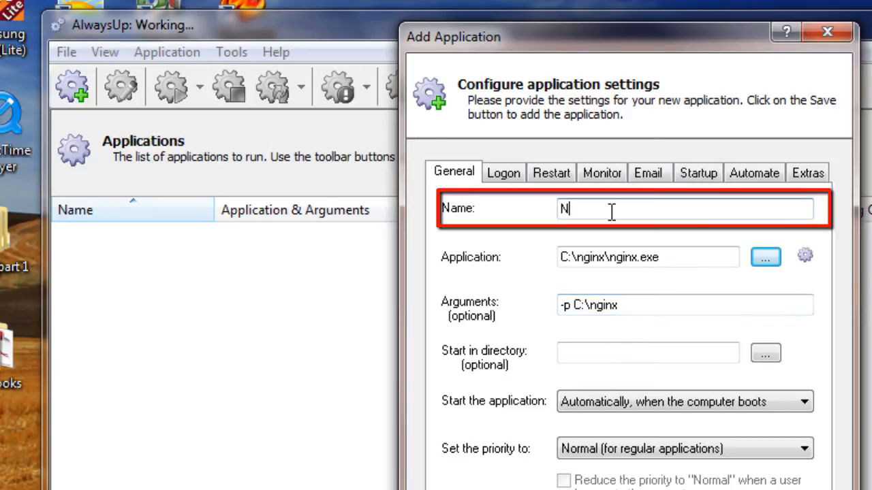
{"action": "type", "text": "ginx"}
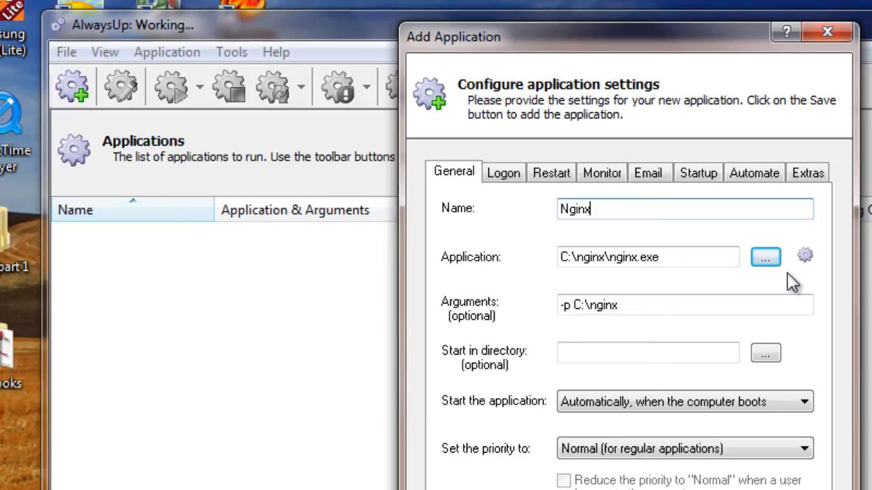
{"action": "mouse_move", "coordinate": [719, 196]}
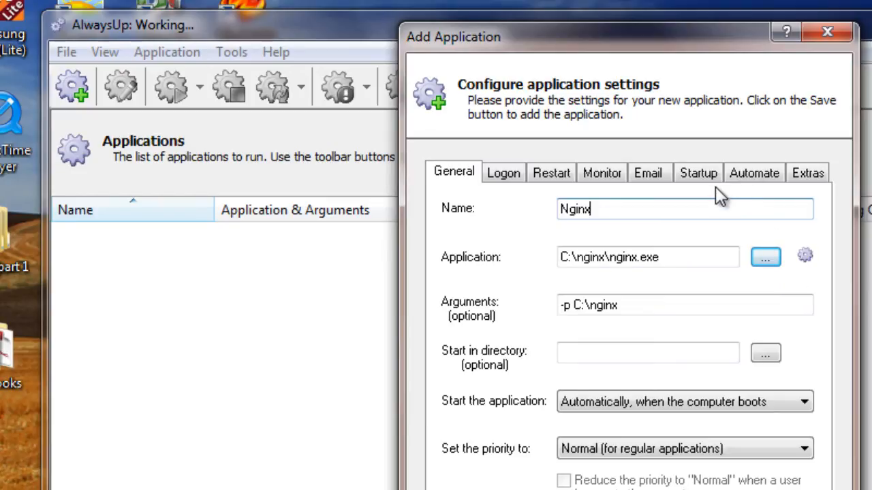
- Enable the Startup option to wait for Windows networking components before launching Nginx
{"action": "left_click", "coordinate": [698, 172]}
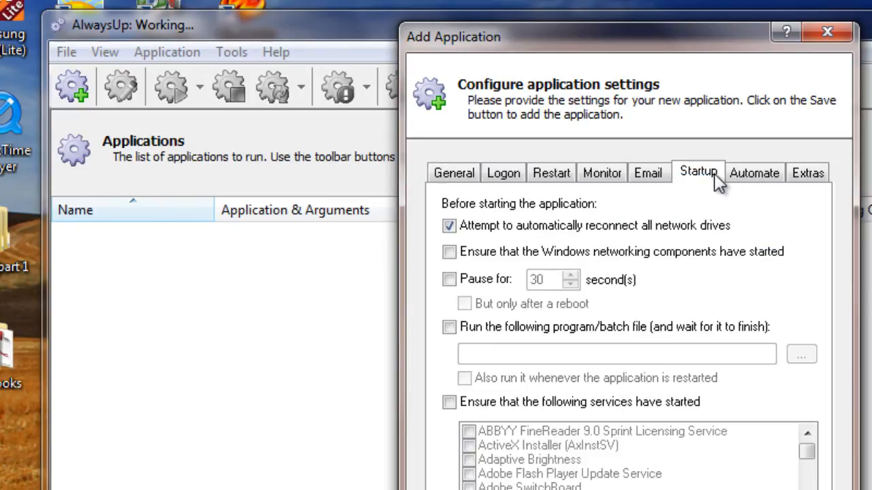
{"action": "left_click", "coordinate": [450, 250]}
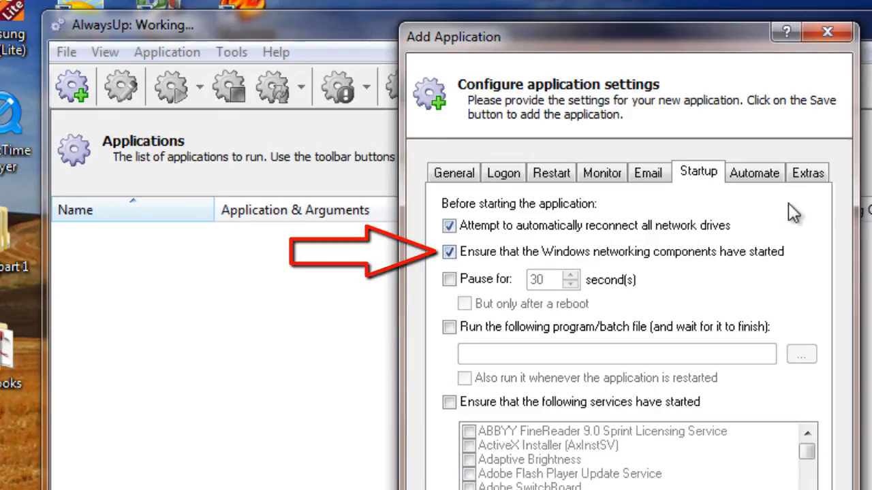
{"action": "mouse_move", "coordinate": [834, 238]}
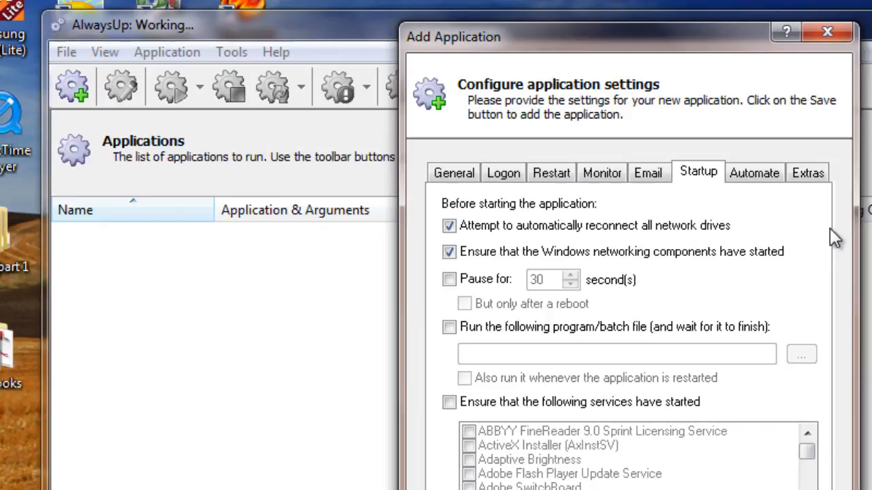
{"action": "mouse_move", "coordinate": [833, 230]}
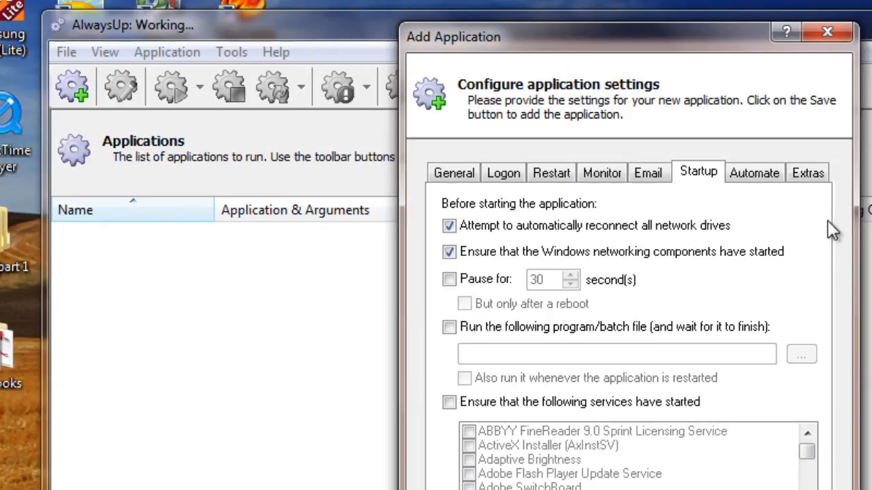
- Set the Extras special stop command to C:\nginx\nginx.exe -p C:\nginx -s stop
{"action": "left_click", "coordinate": [806, 172]}
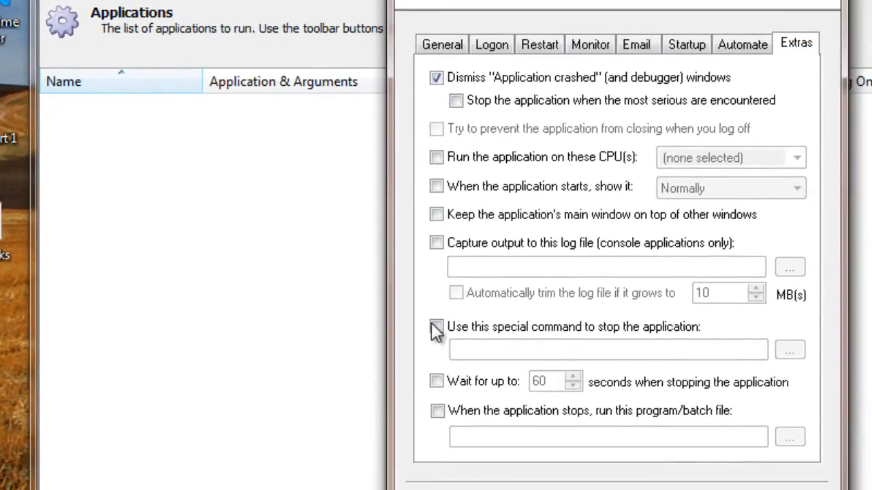
{"action": "left_click", "coordinate": [436, 327]}
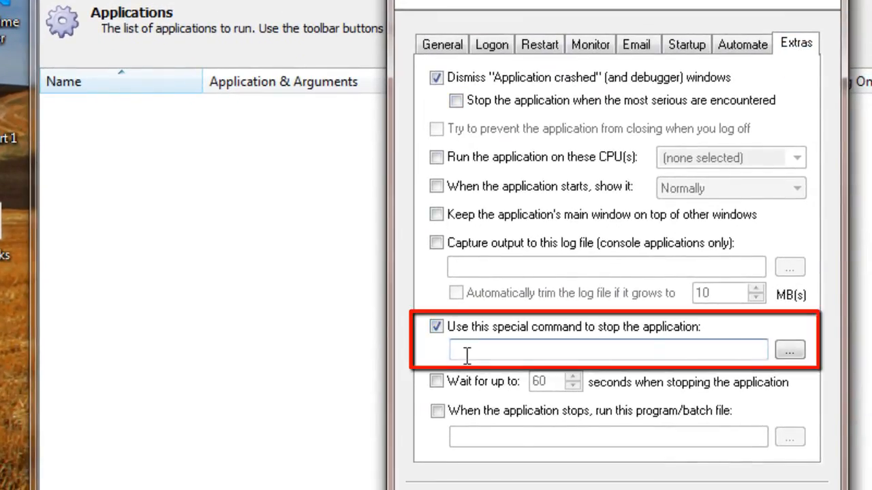
{"action": "left_click", "coordinate": [606, 349]}
{"action": "type", "text": "C:\\nginx\\nginx.exe -p C:\\nginx "}
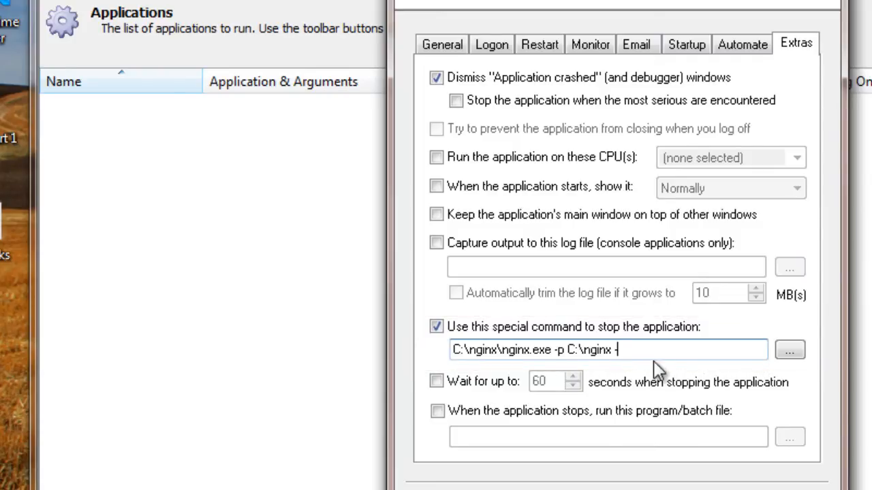
{"action": "type", "text": "-s"}
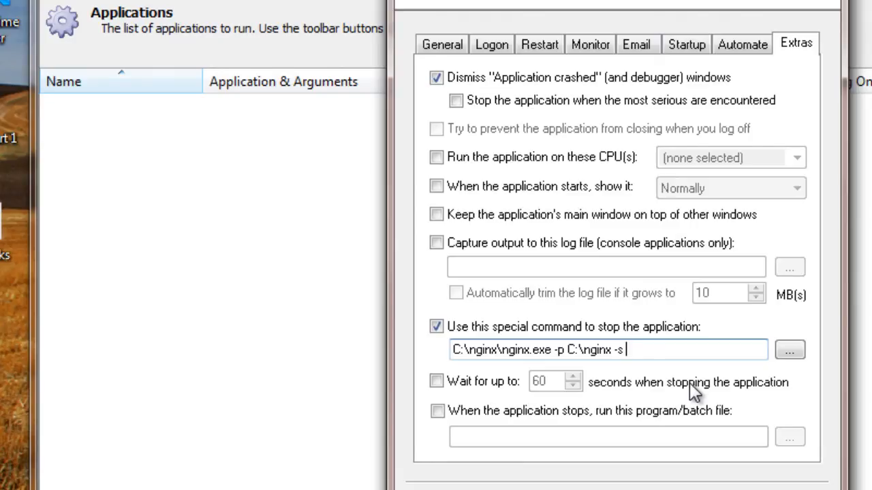
{"action": "type", "text": "stop"}
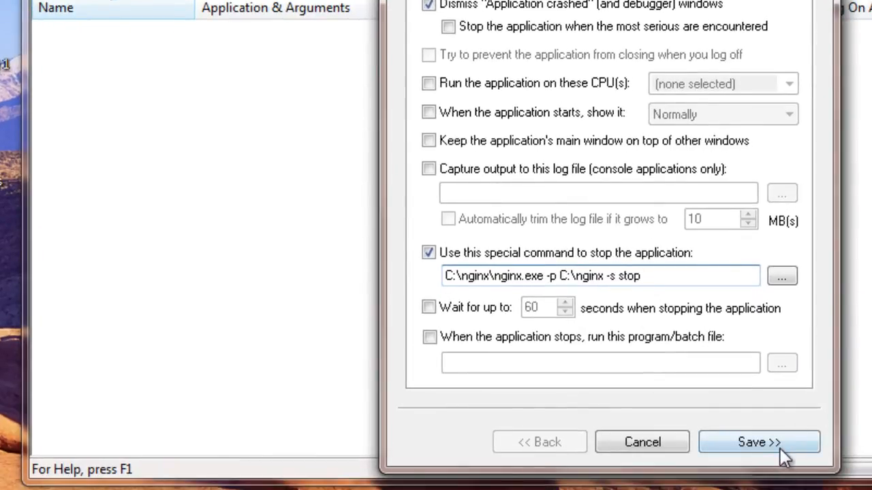
- Save the Nginx application and start it from the Application menu
{"action": "left_click", "coordinate": [758, 442]}
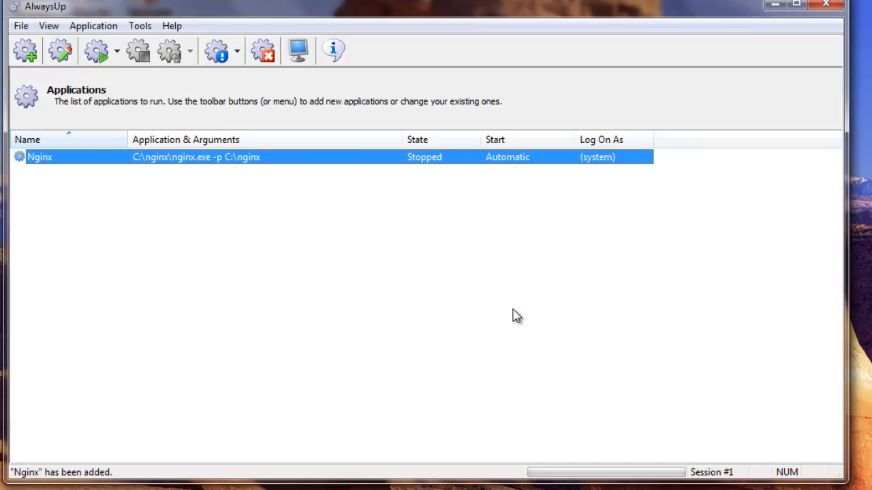
{"action": "left_click", "coordinate": [93, 25]}
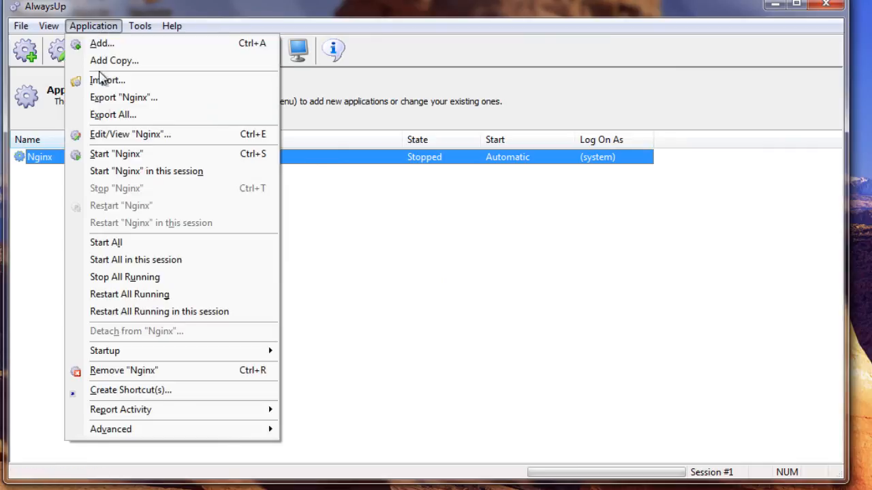
{"action": "mouse_move", "coordinate": [116, 154]}
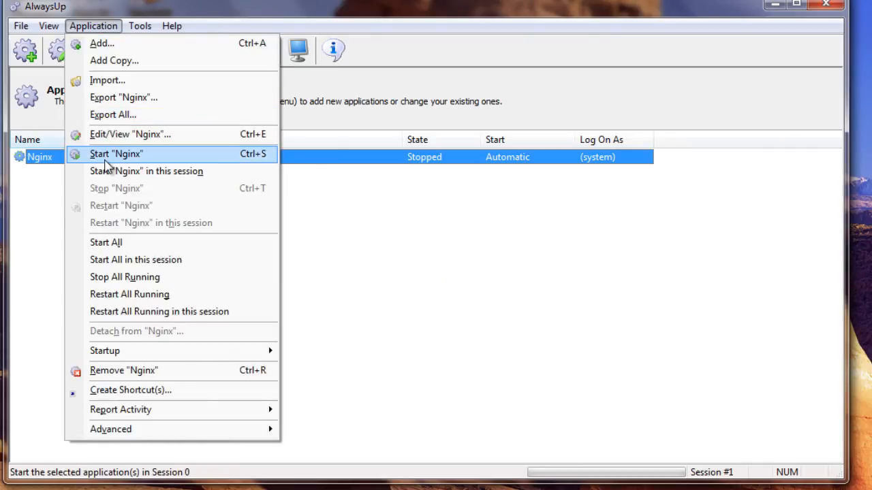
{"action": "left_click", "coordinate": [116, 153]}
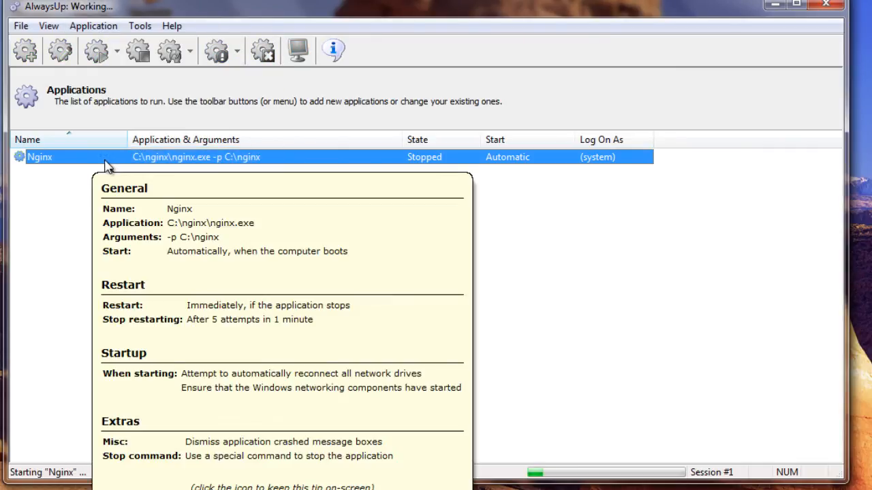